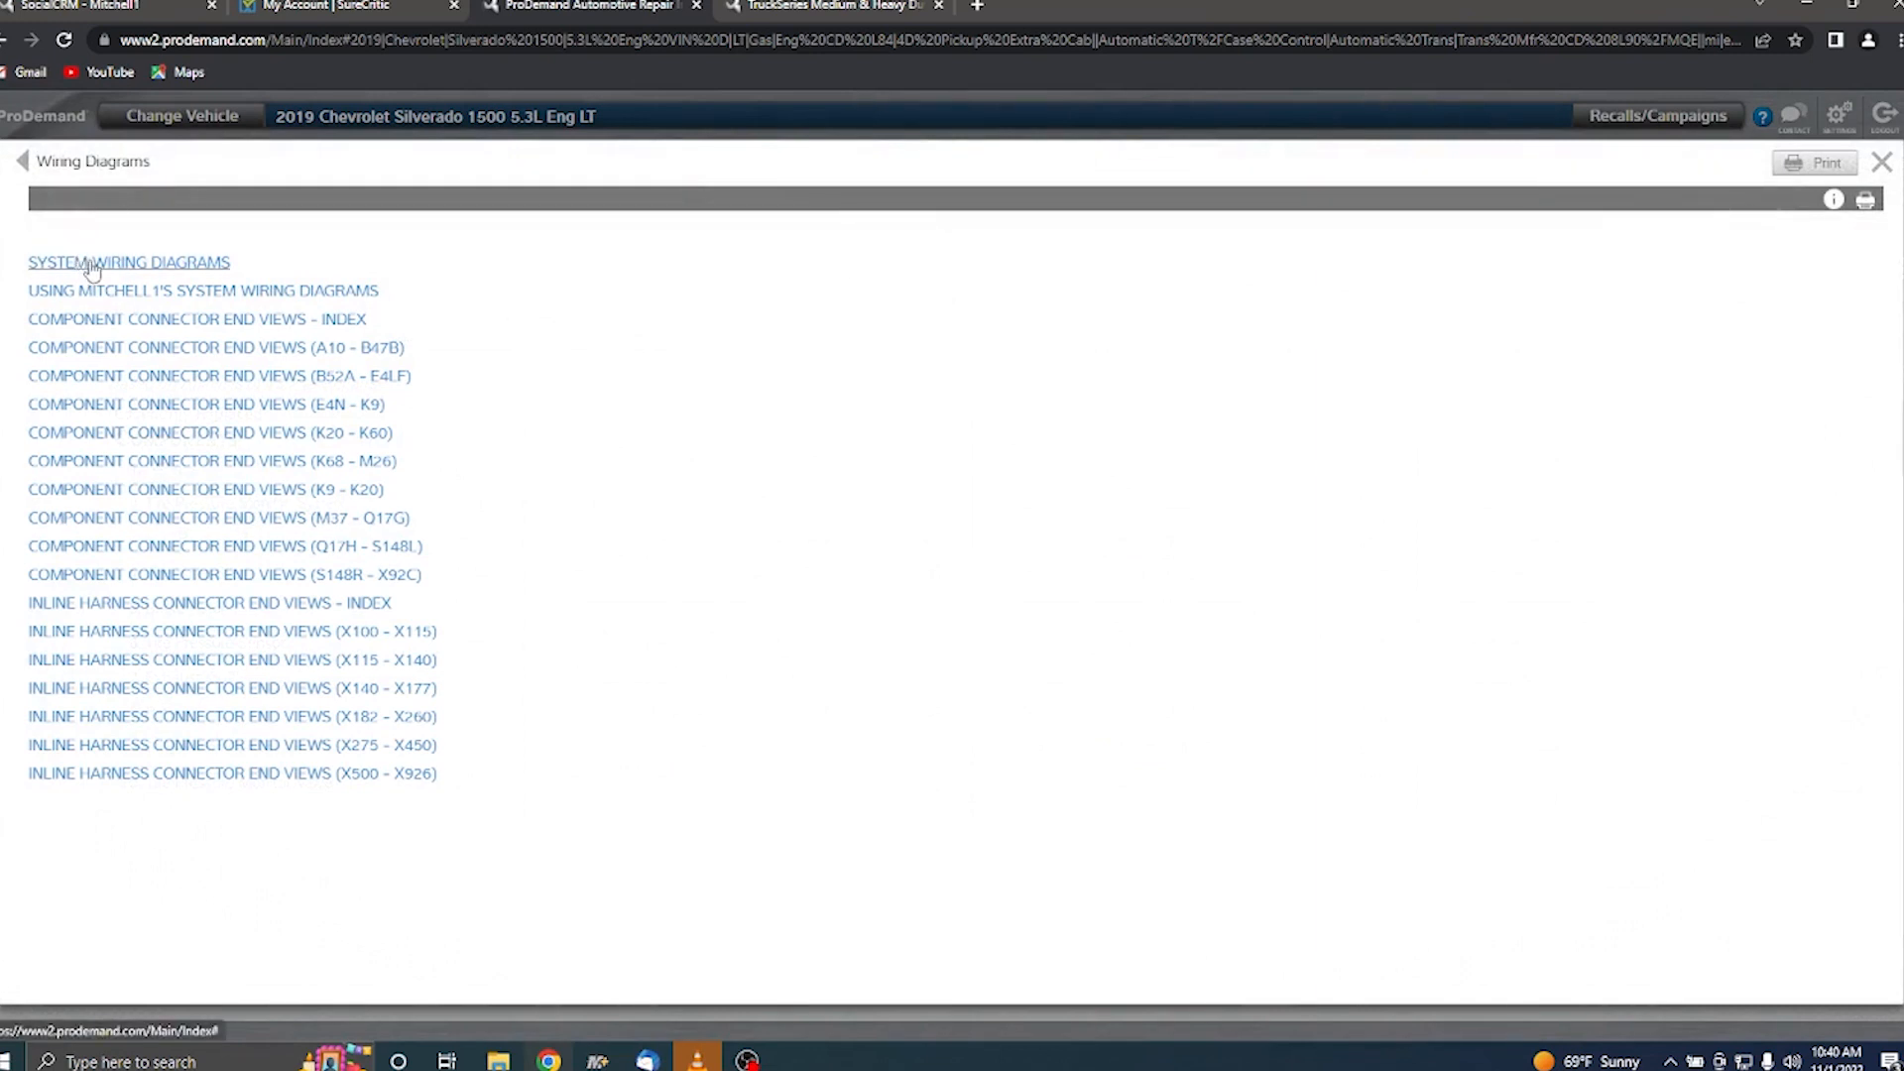
Open the Body Control Modules circuit diagram (Fig 1 of 3) from the system wiring diagrams list.
click(127, 262)
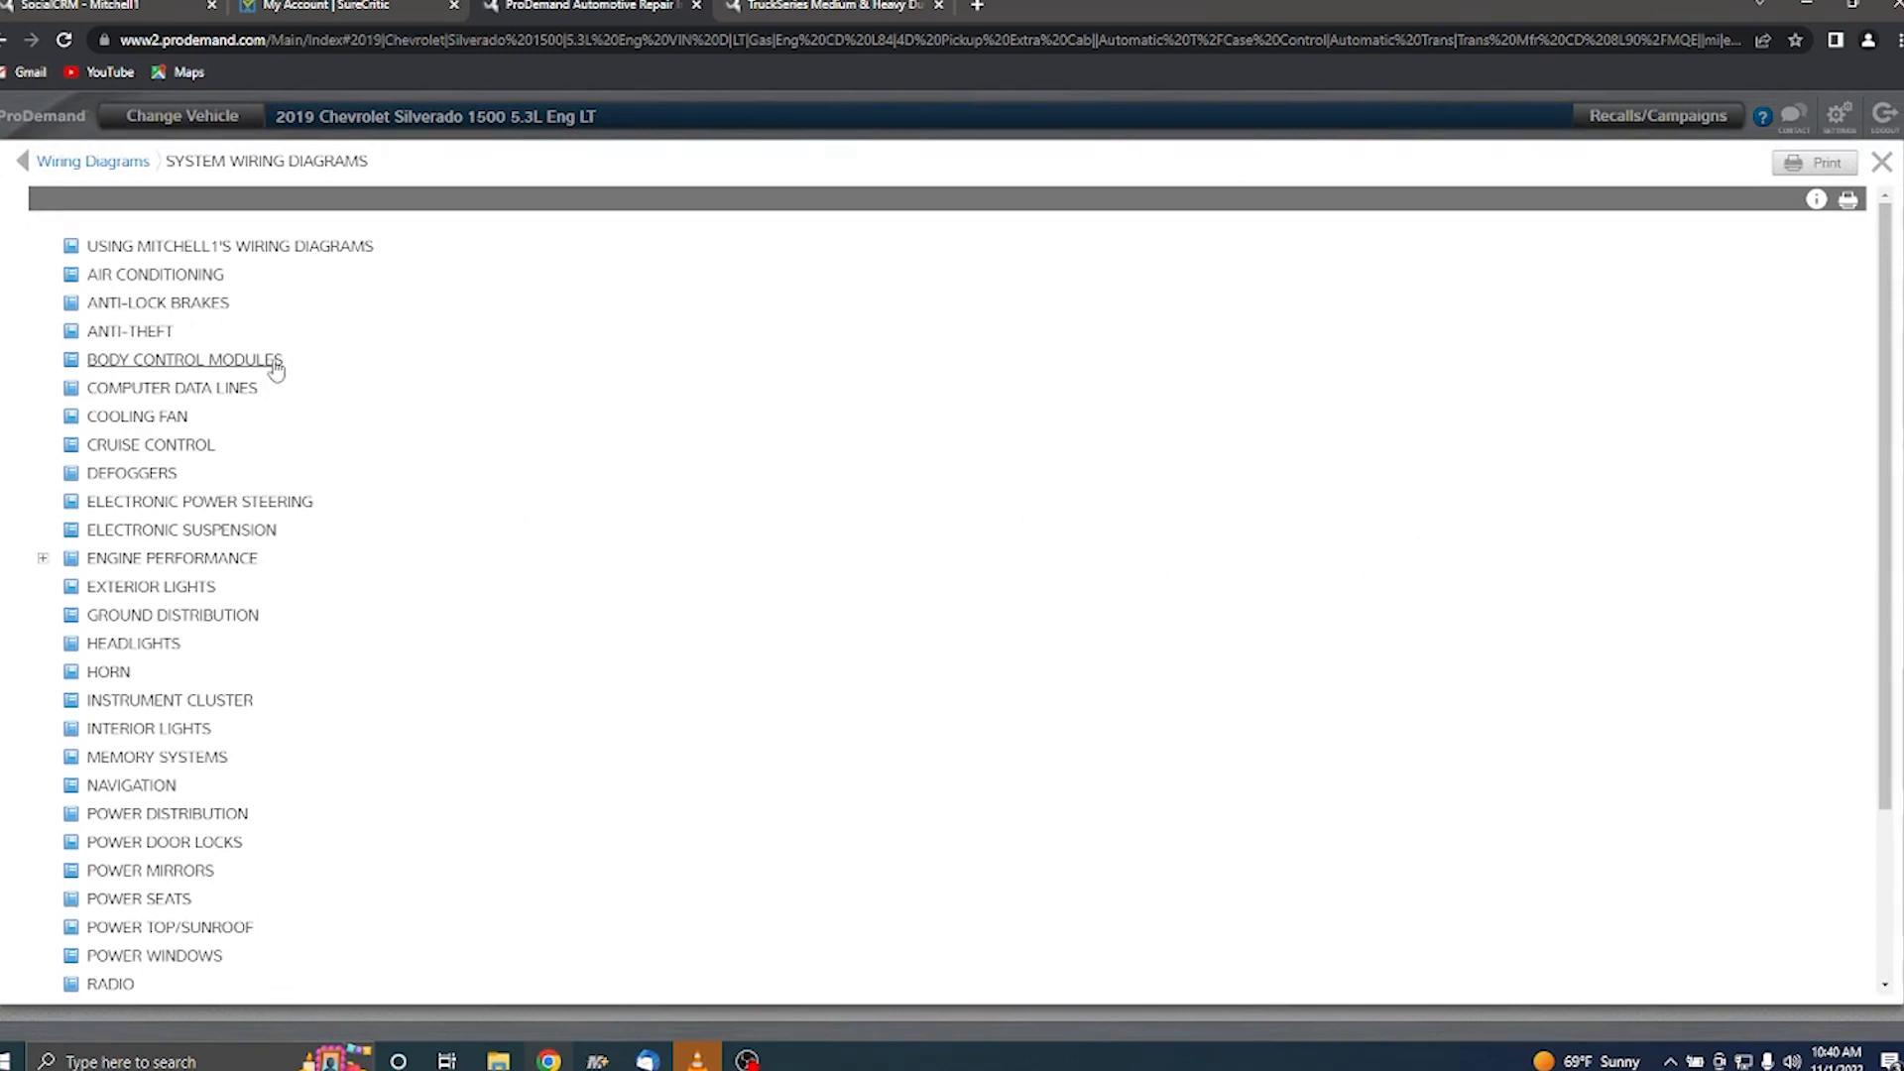
click(183, 358)
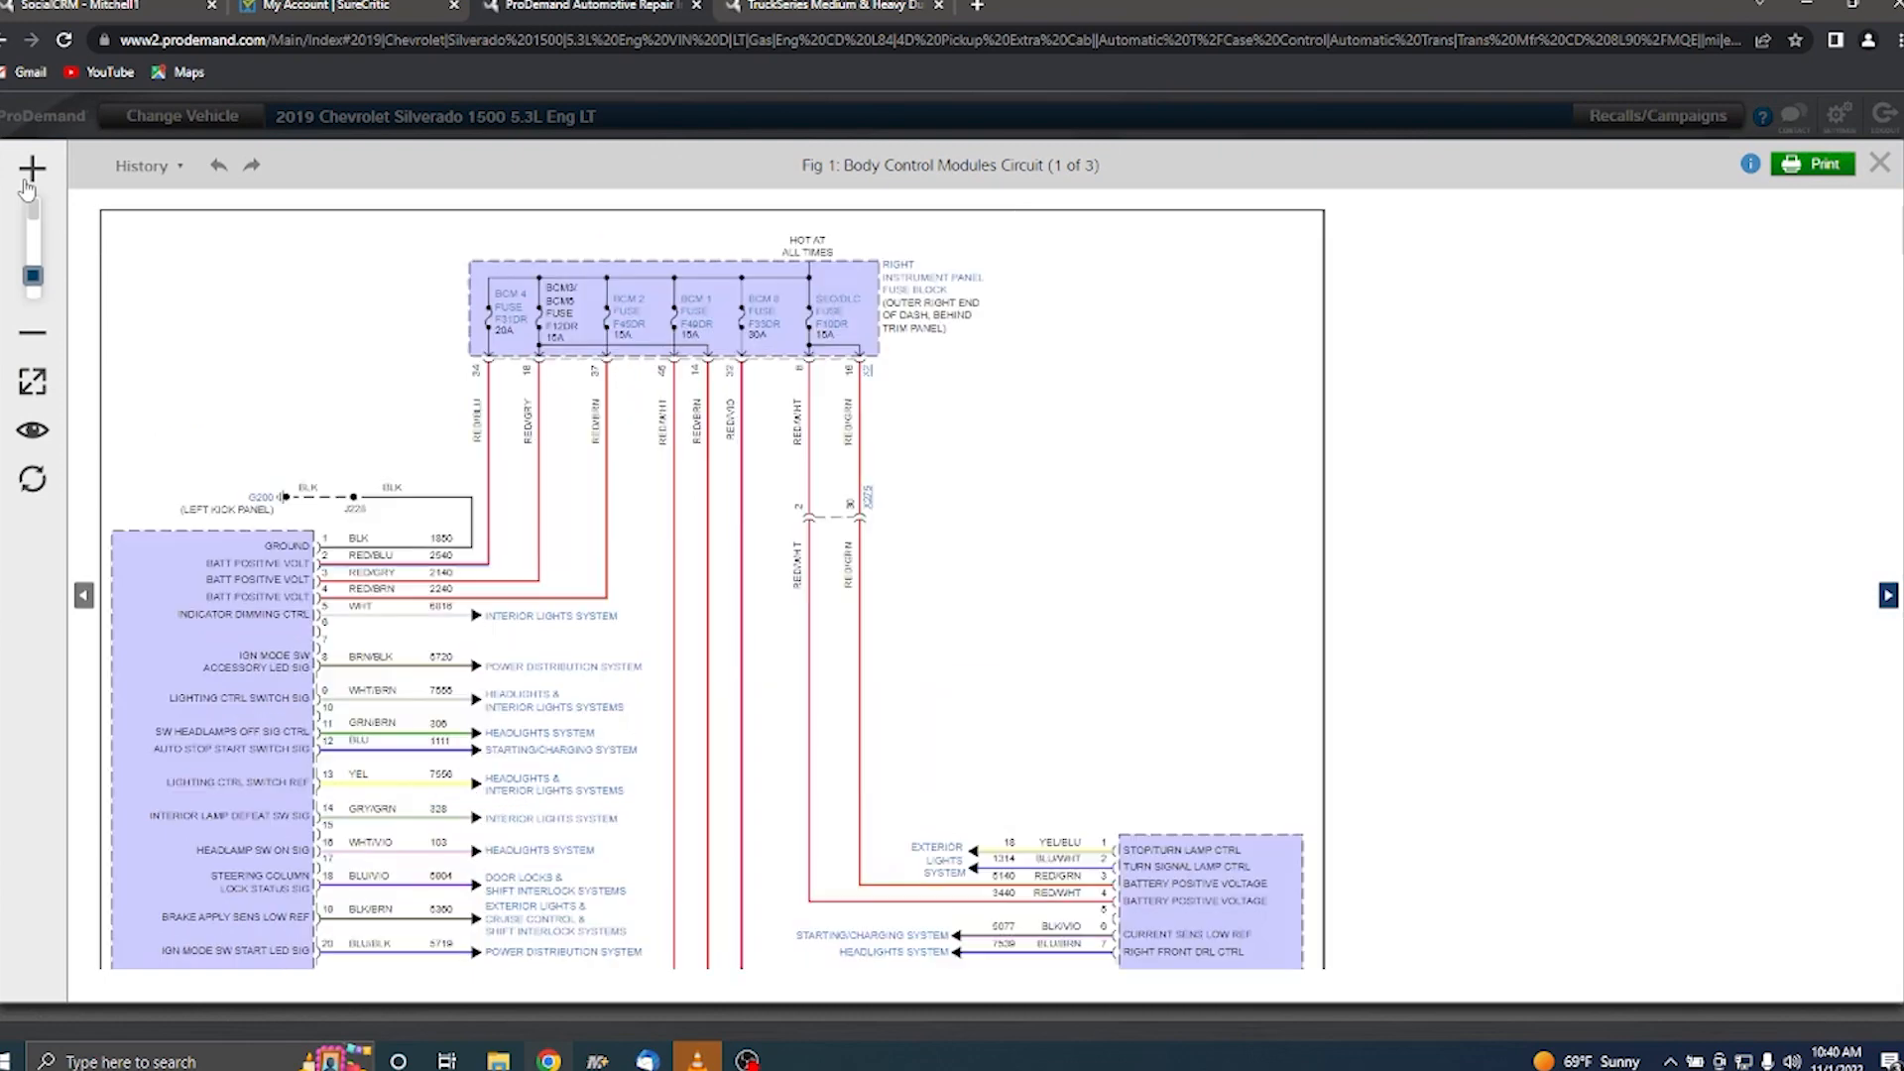
Highlight the battery positive voltage feed wires from the fuse block to the module's power inputs.
click(32, 166)
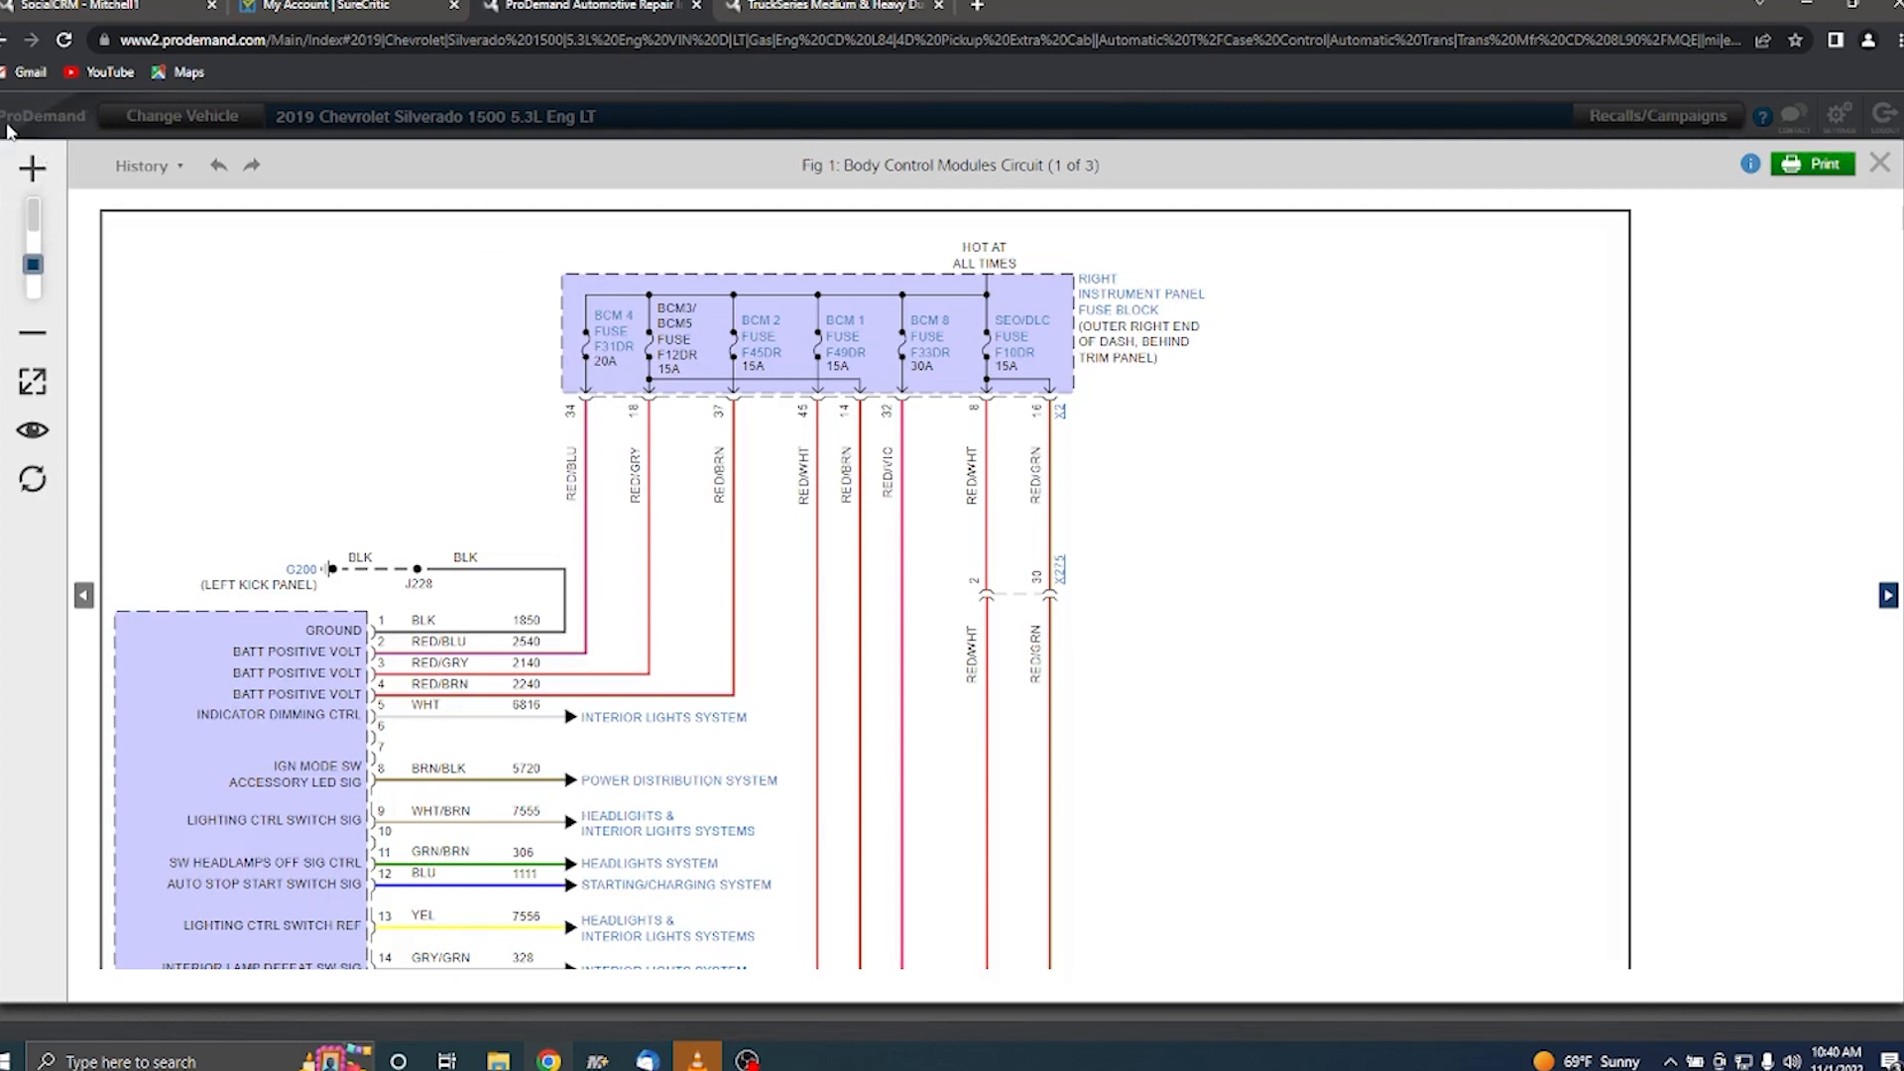
mouse_move(748, 556)
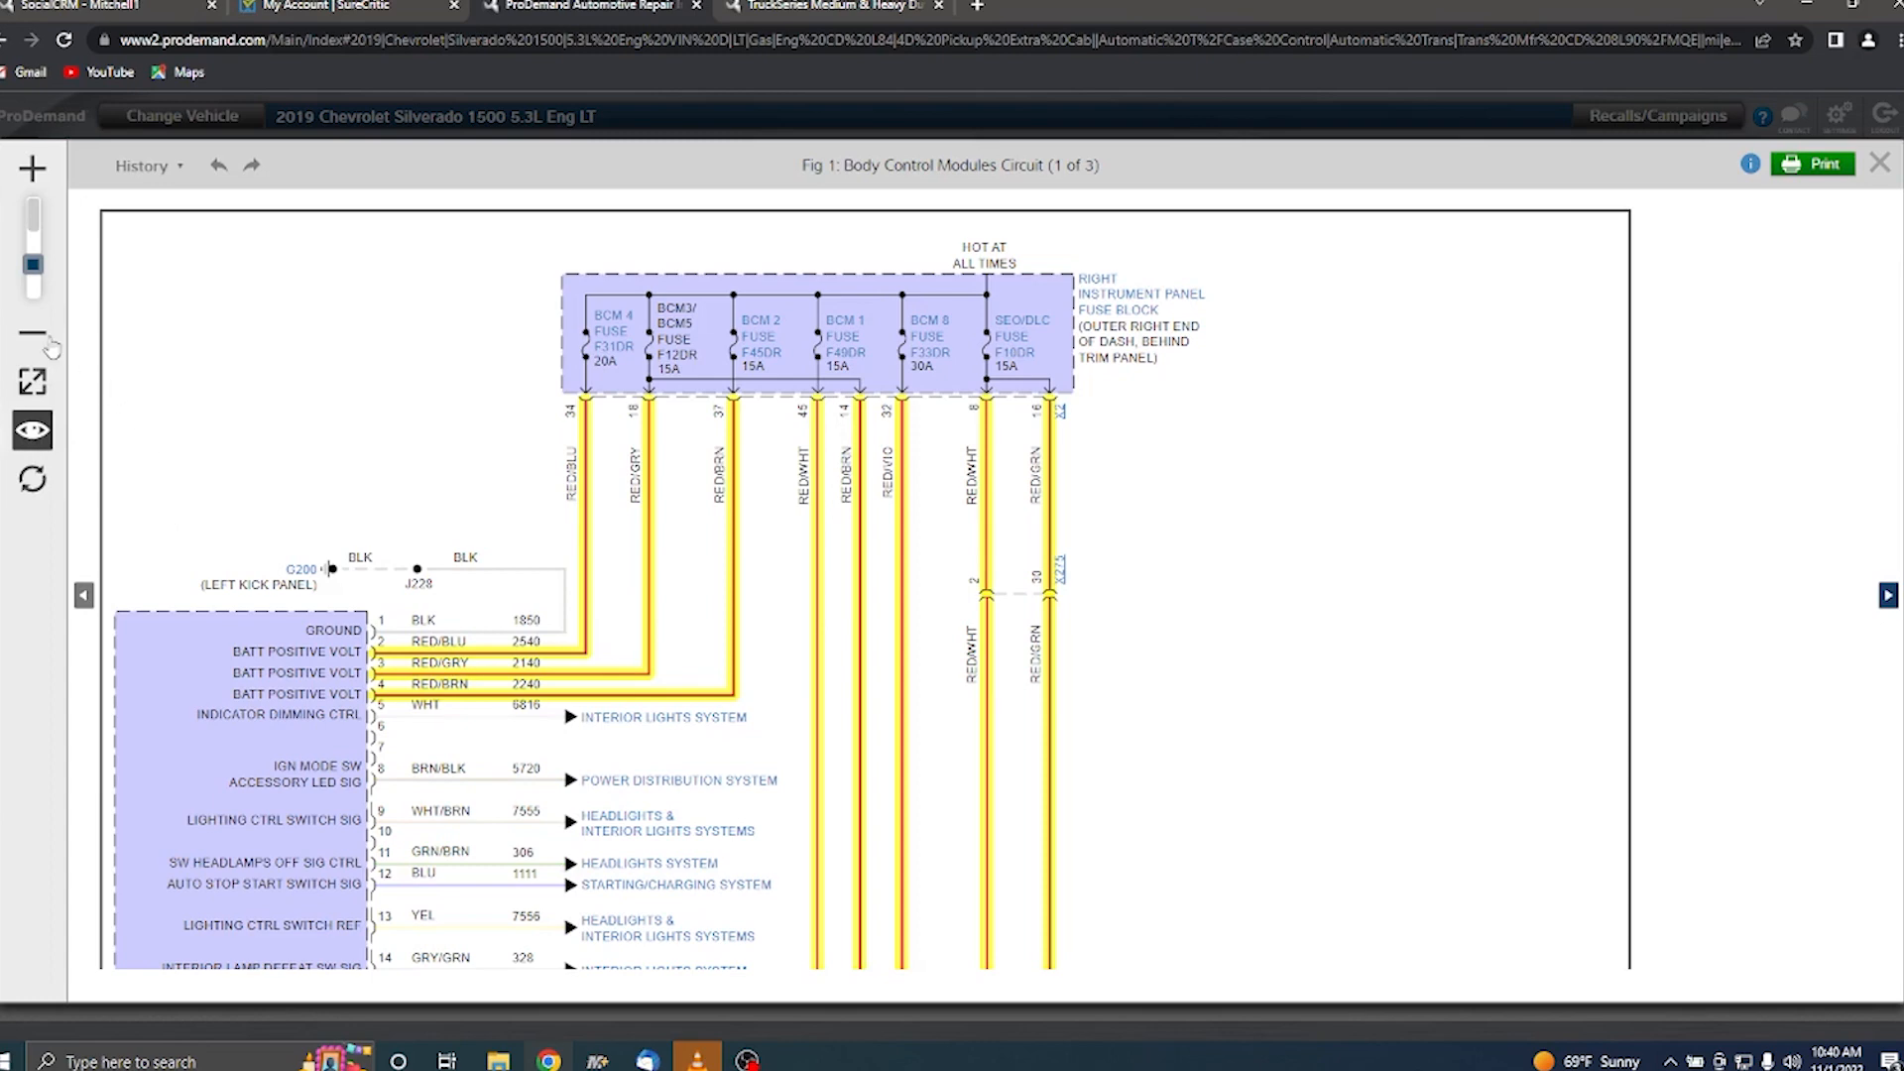
click(32, 337)
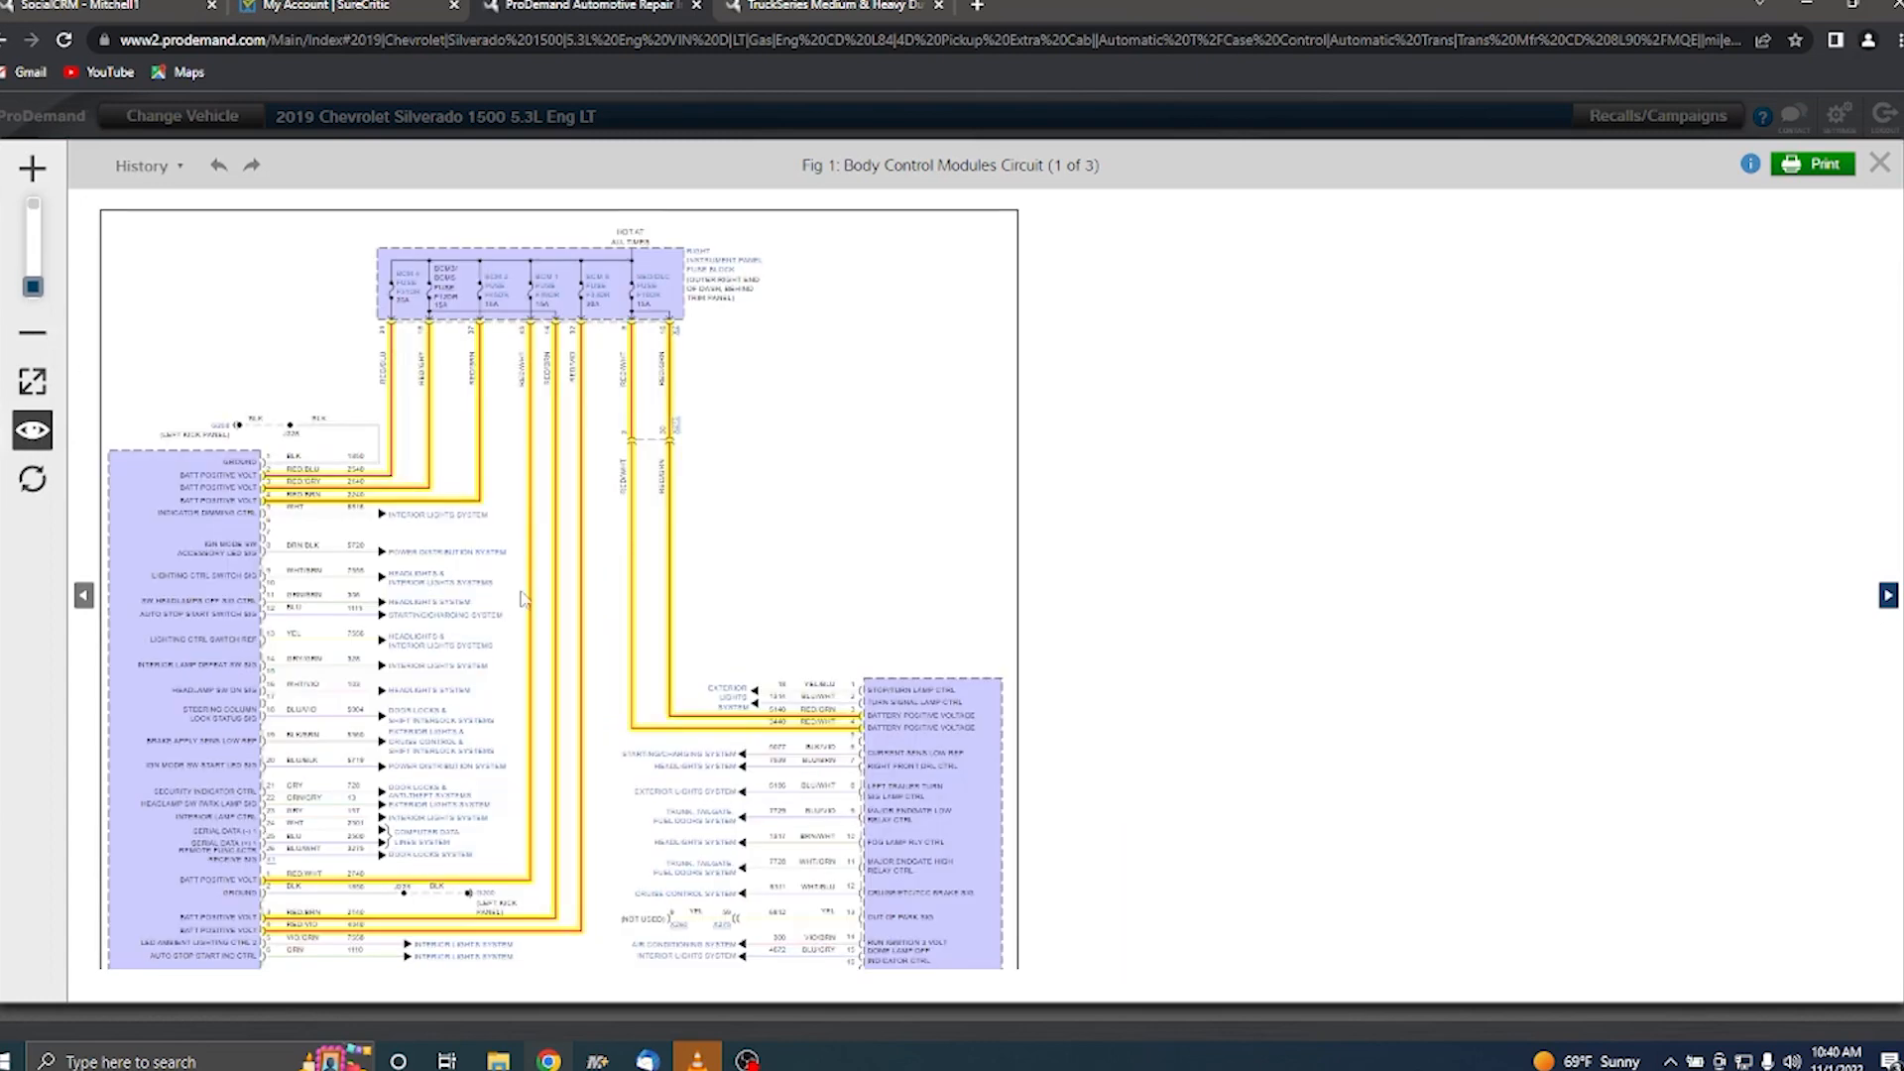
click(482, 472)
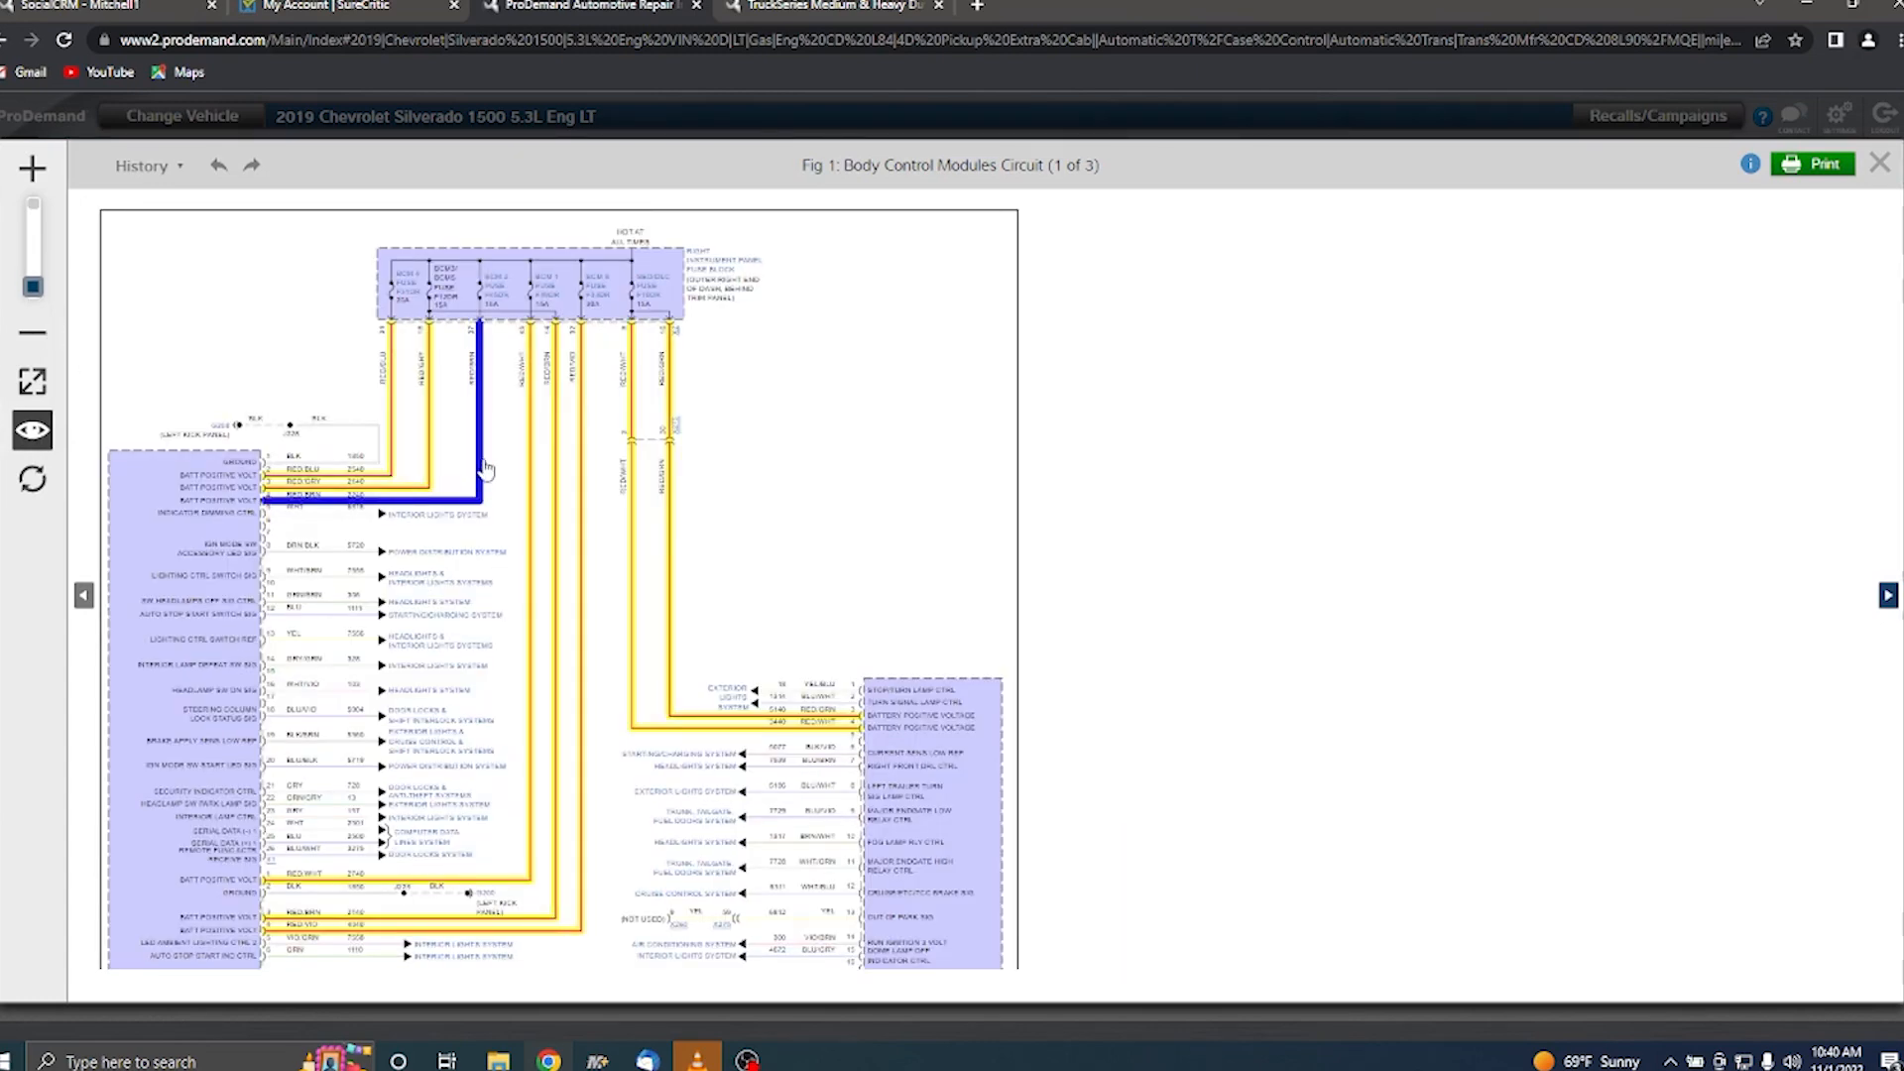
click(484, 468)
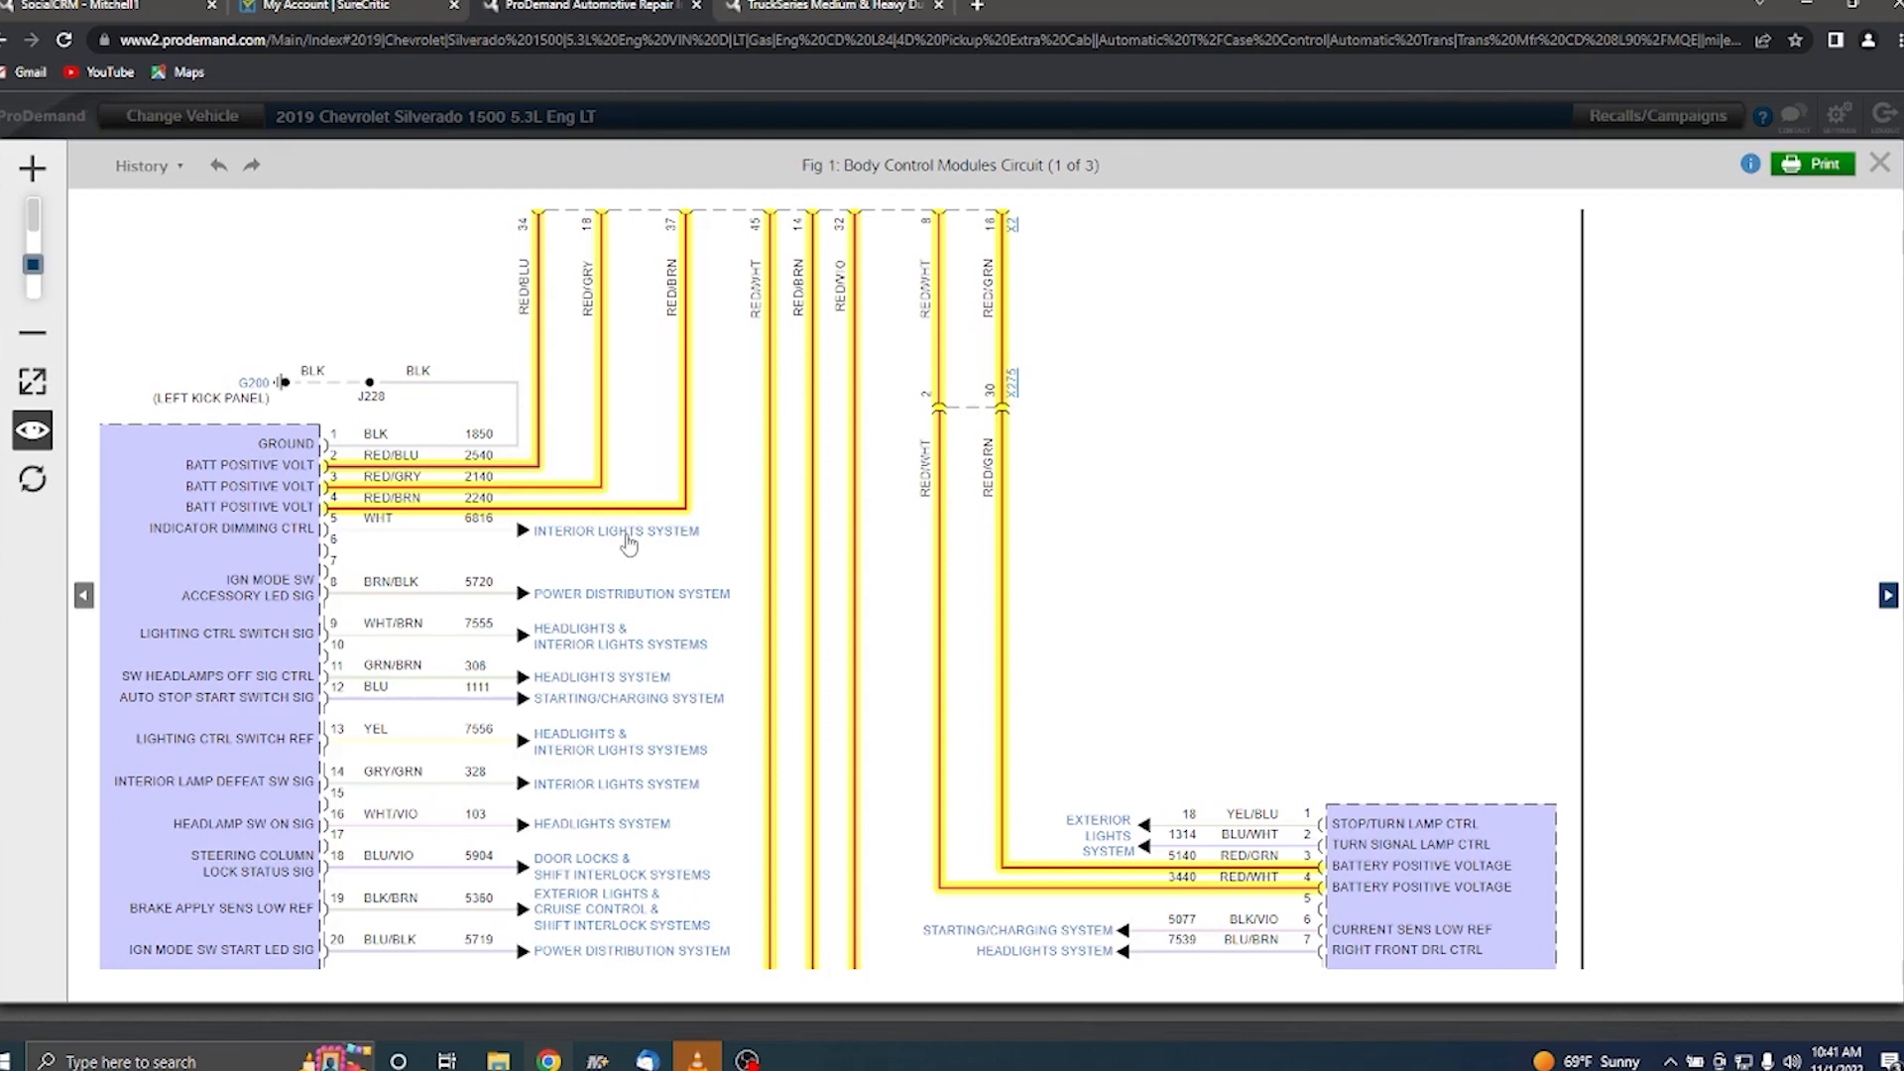
click(615, 532)
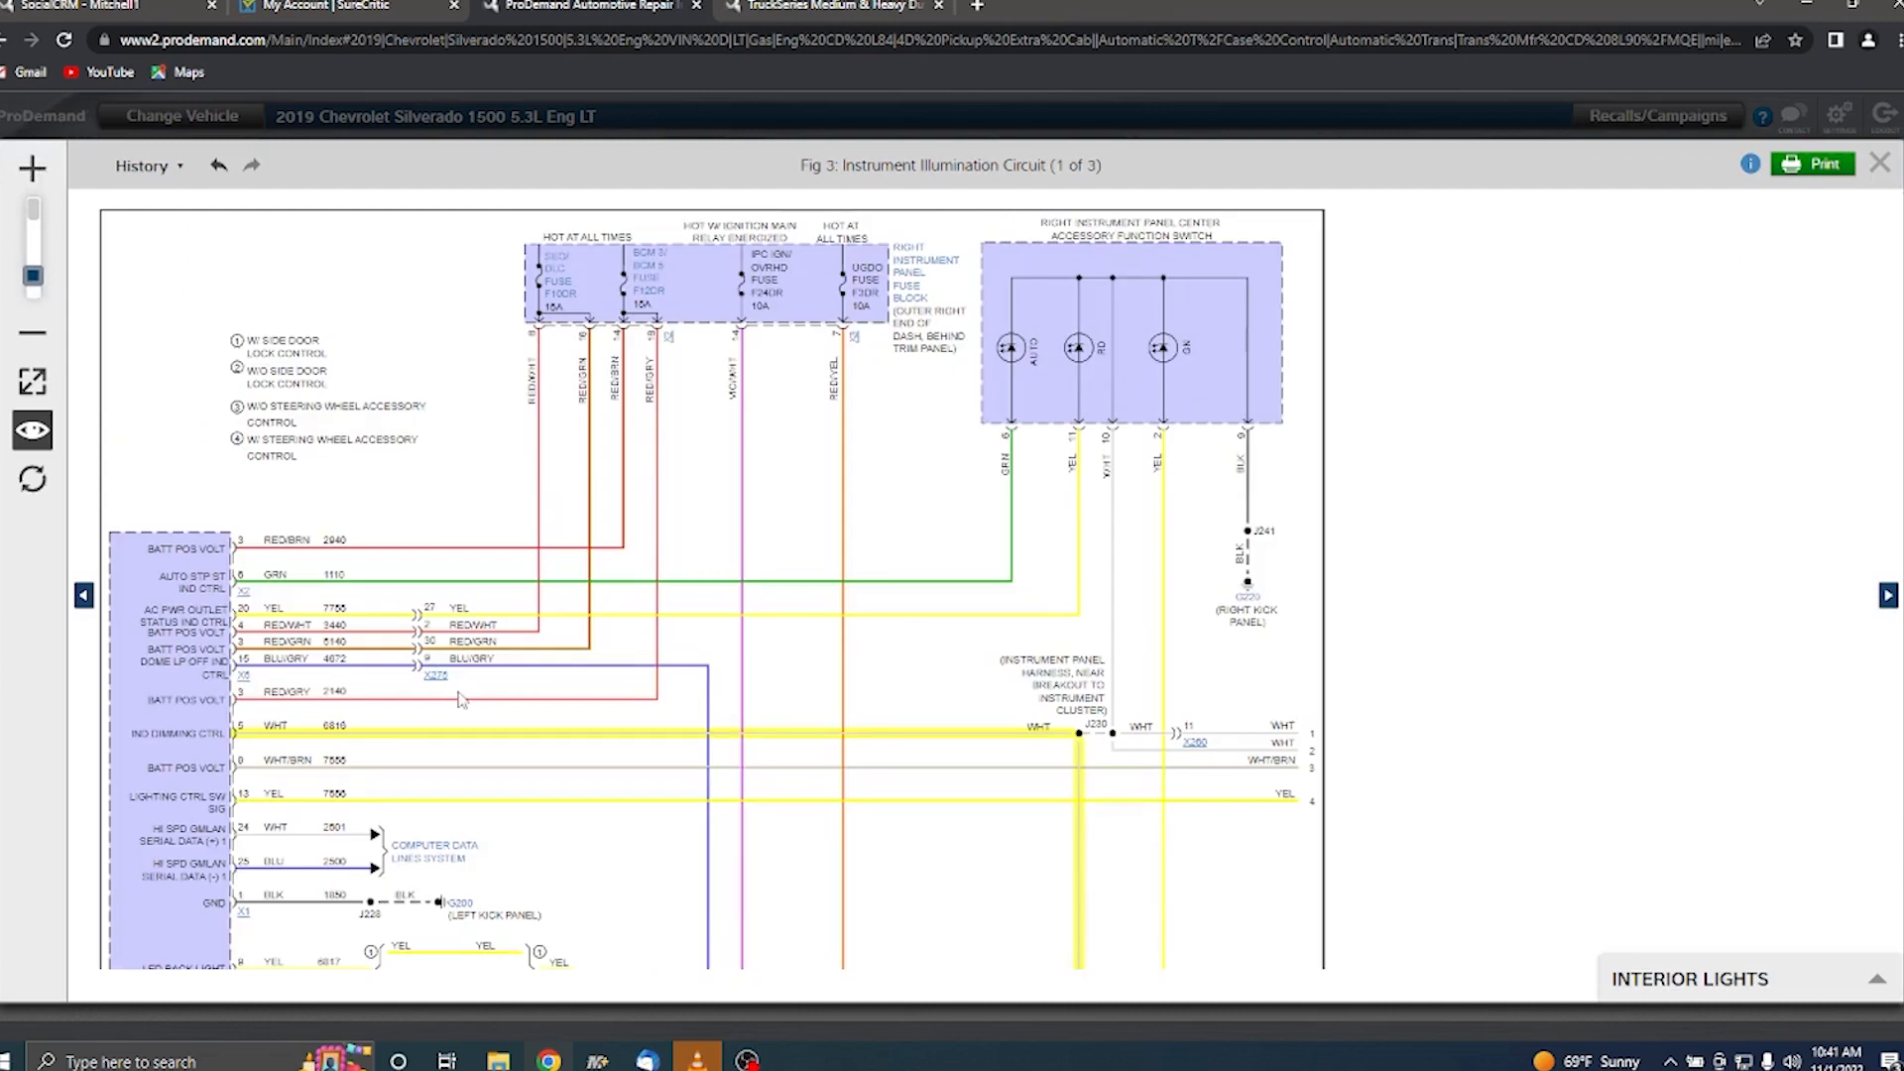
click(434, 668)
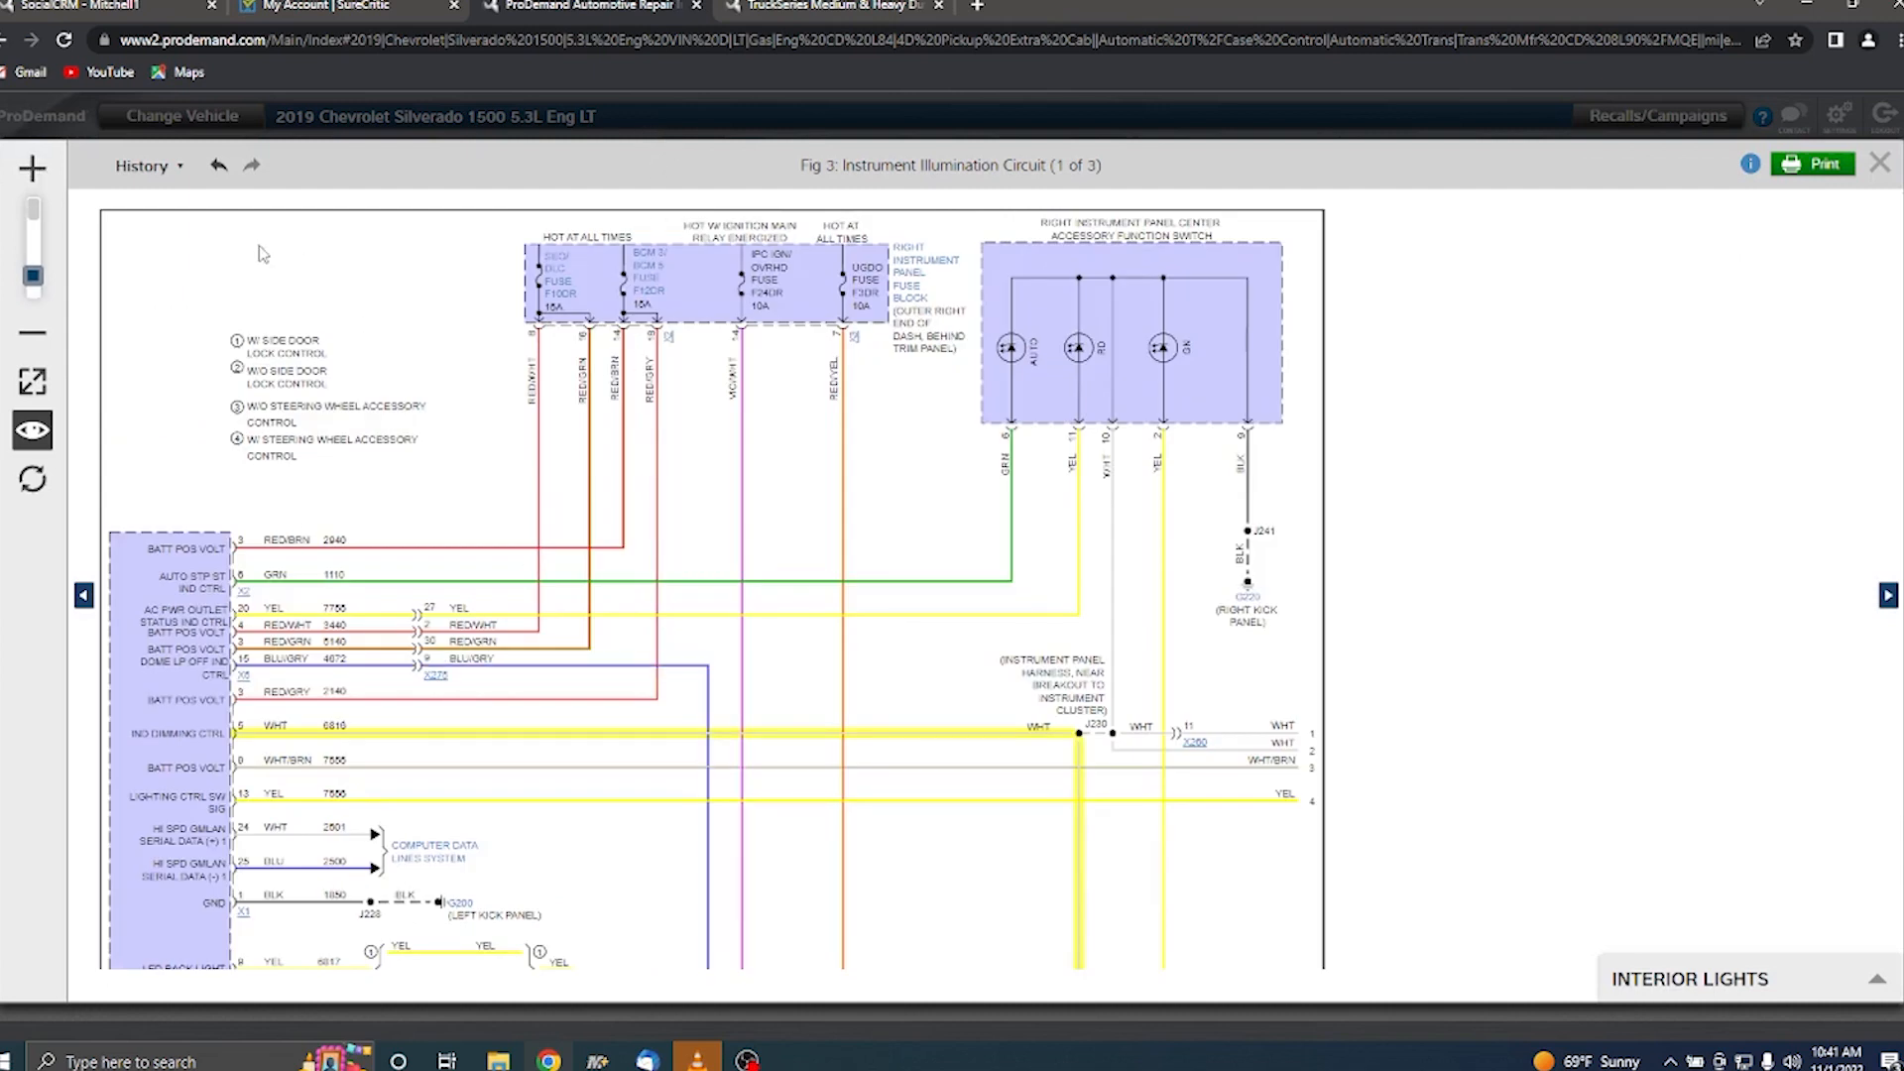
click(143, 165)
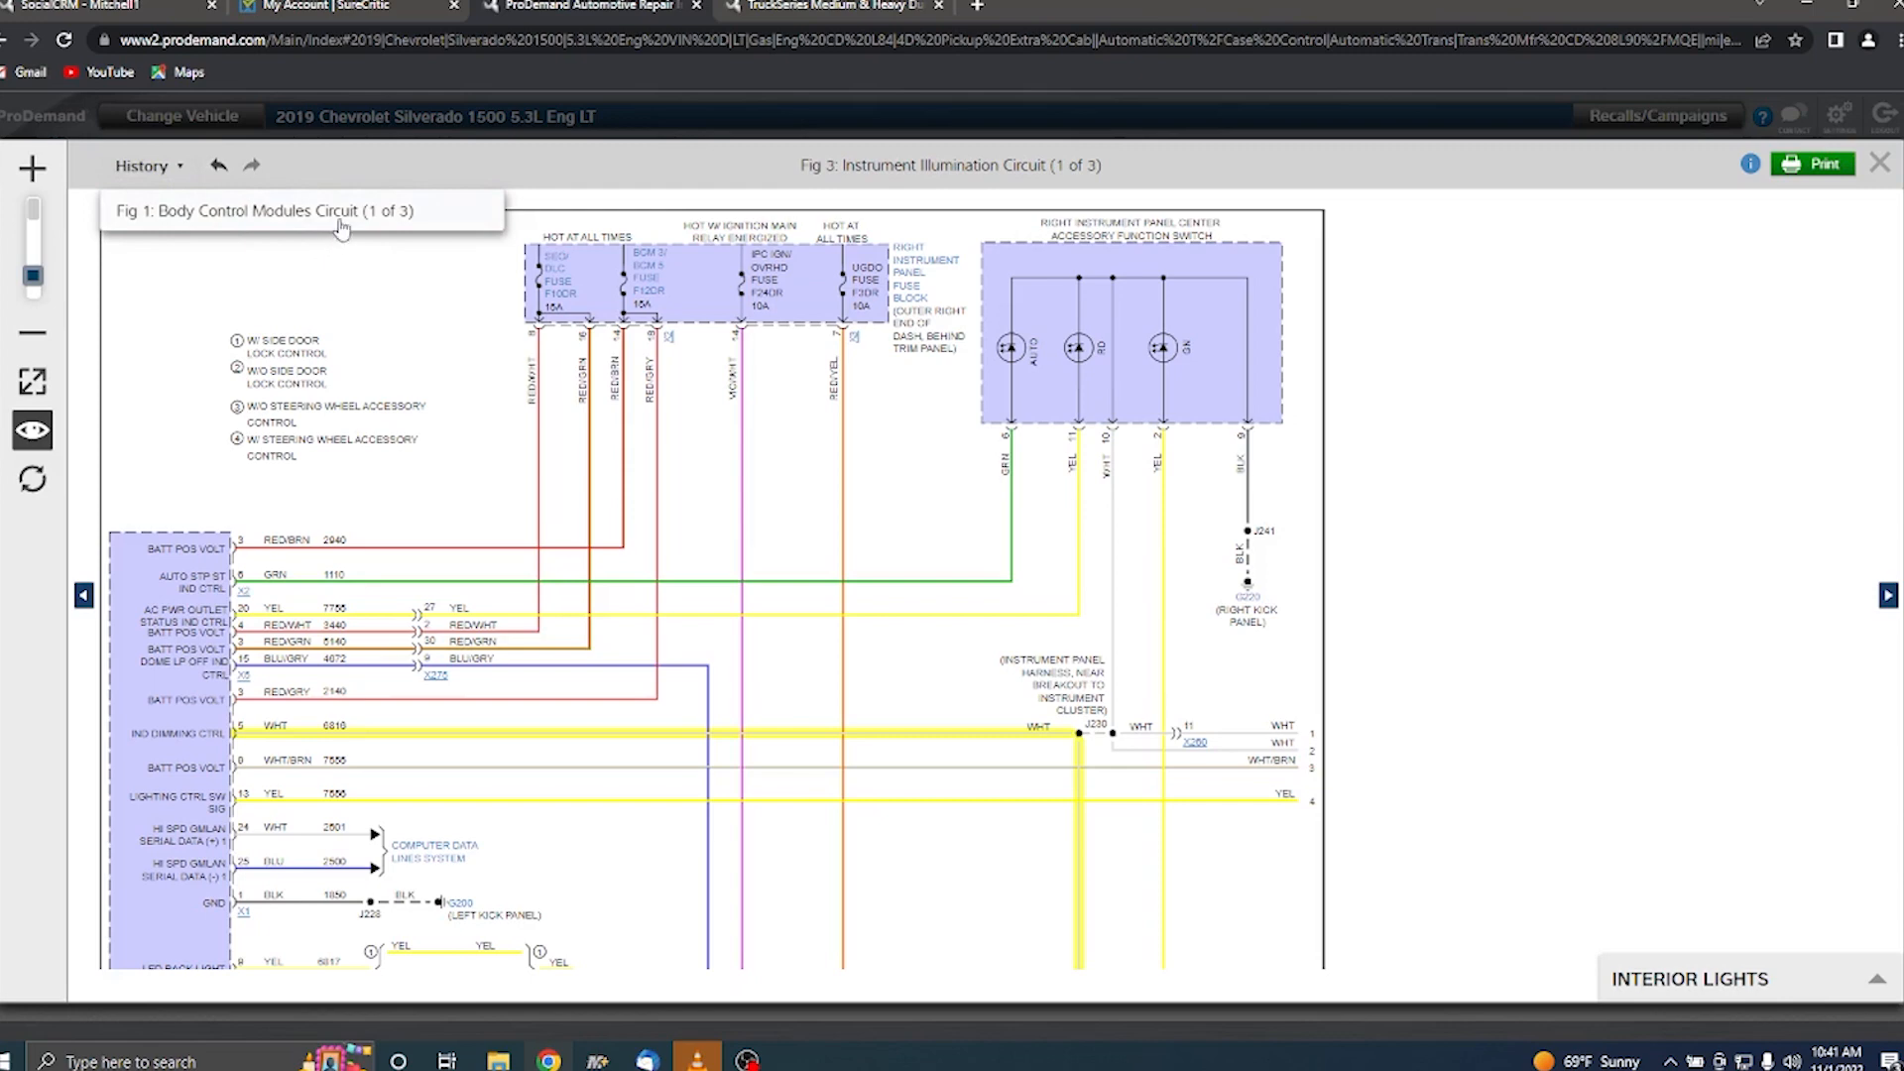
click(262, 210)
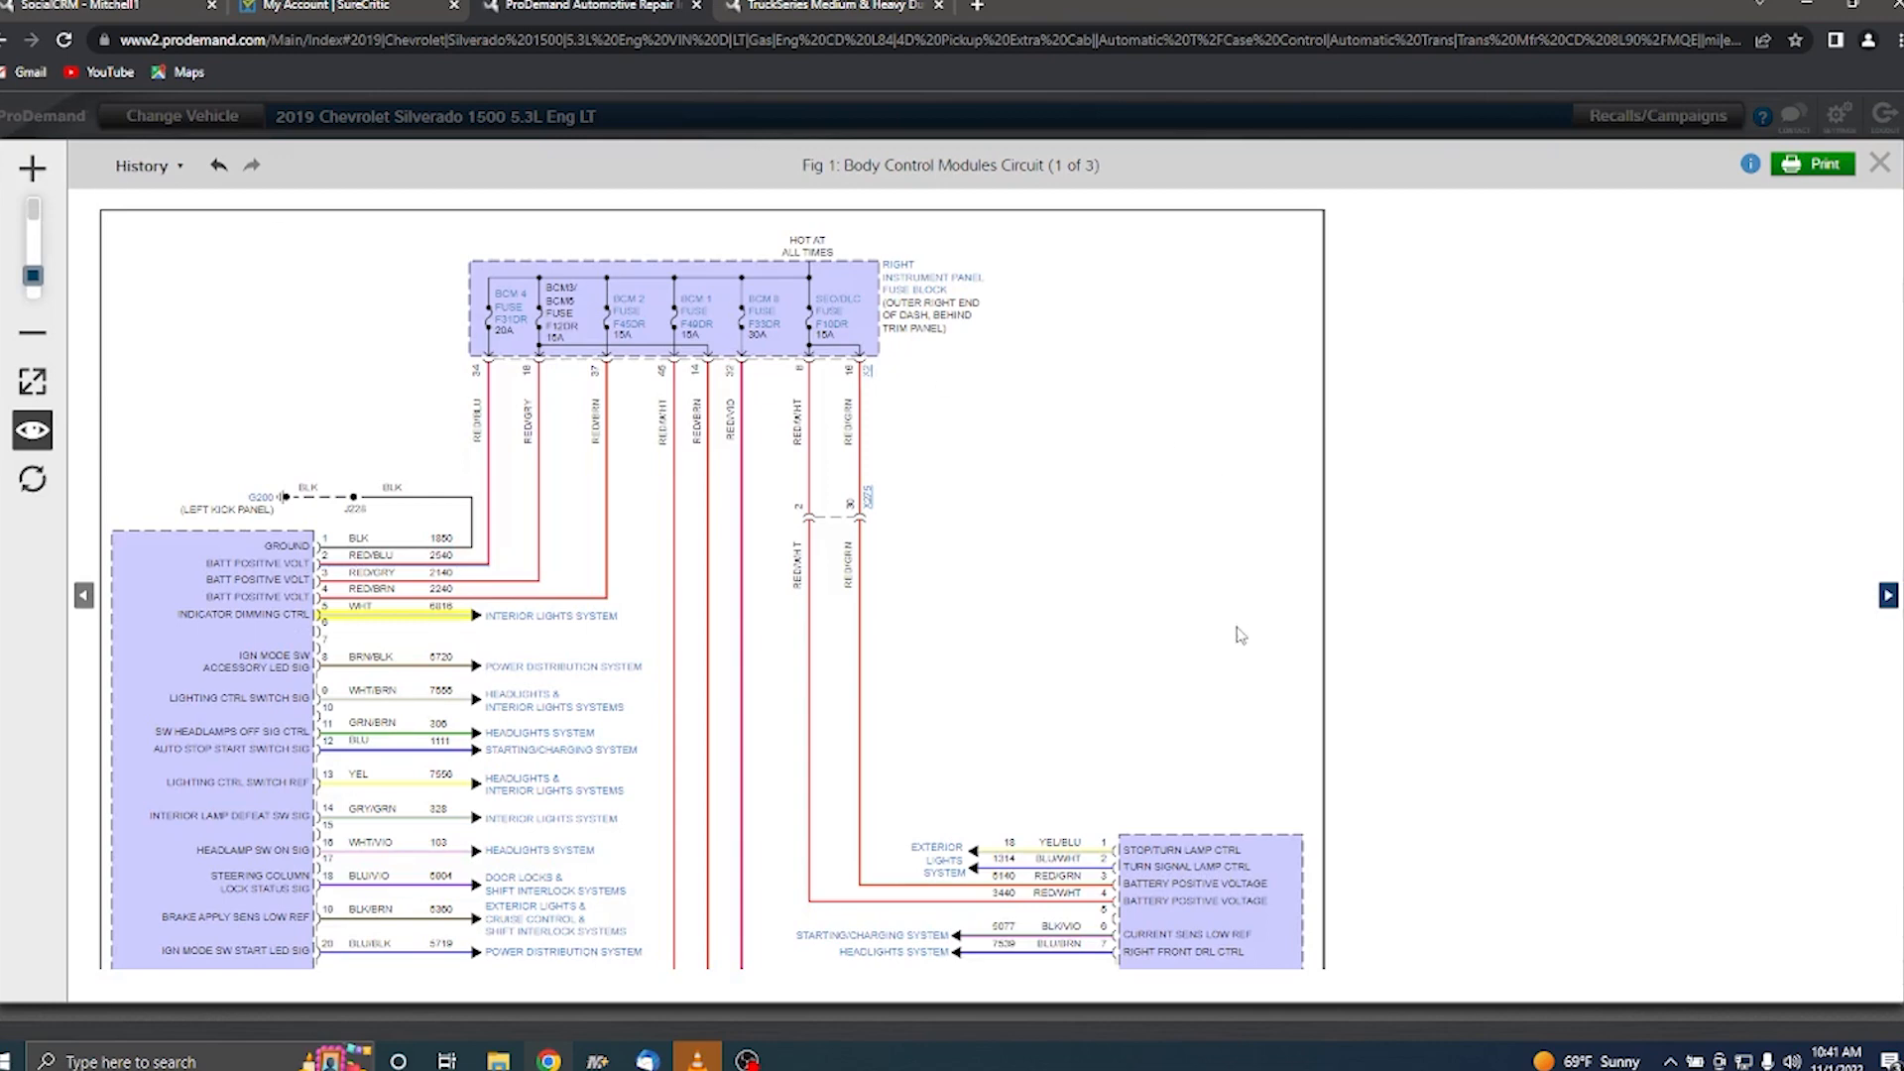
Select the fuse block and open Remove & Replace for Fuse/Relay Boxes & Junction Boxes.
scroll(down, 3)
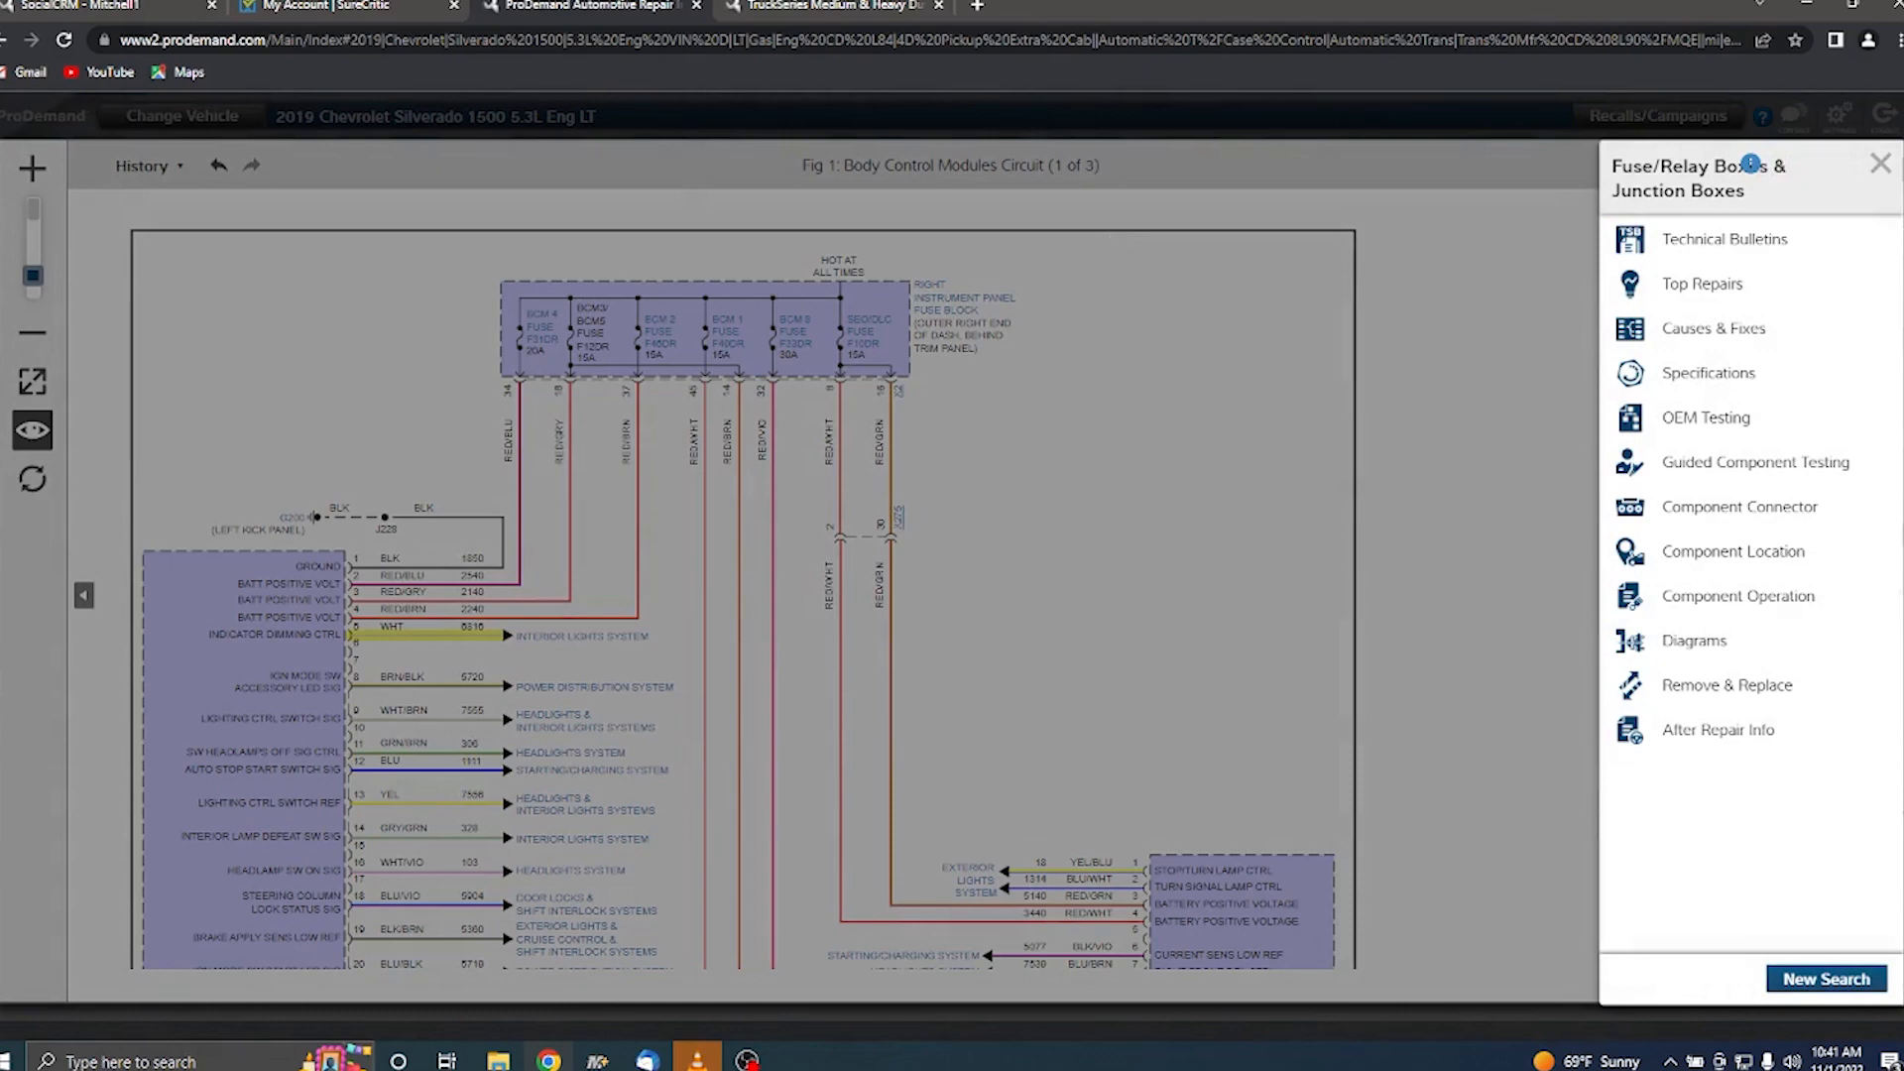
click(1739, 506)
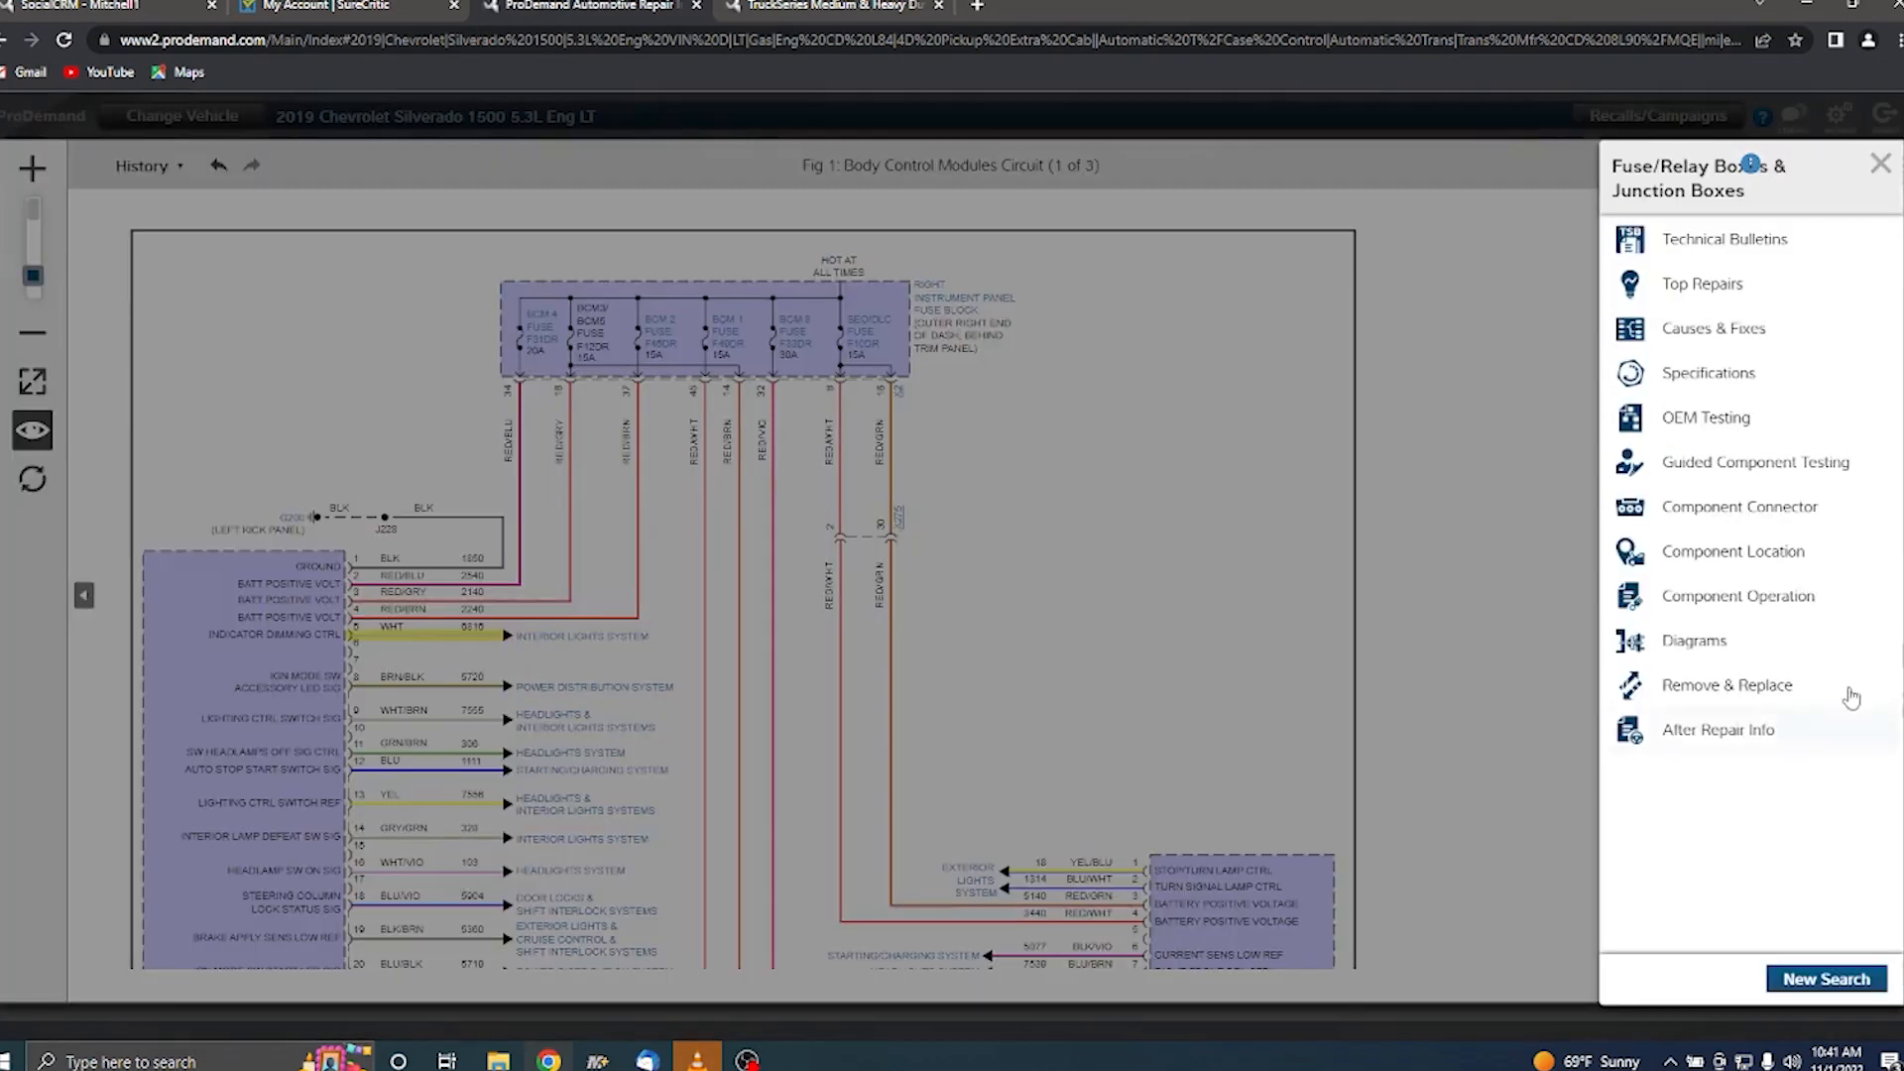
click(1726, 684)
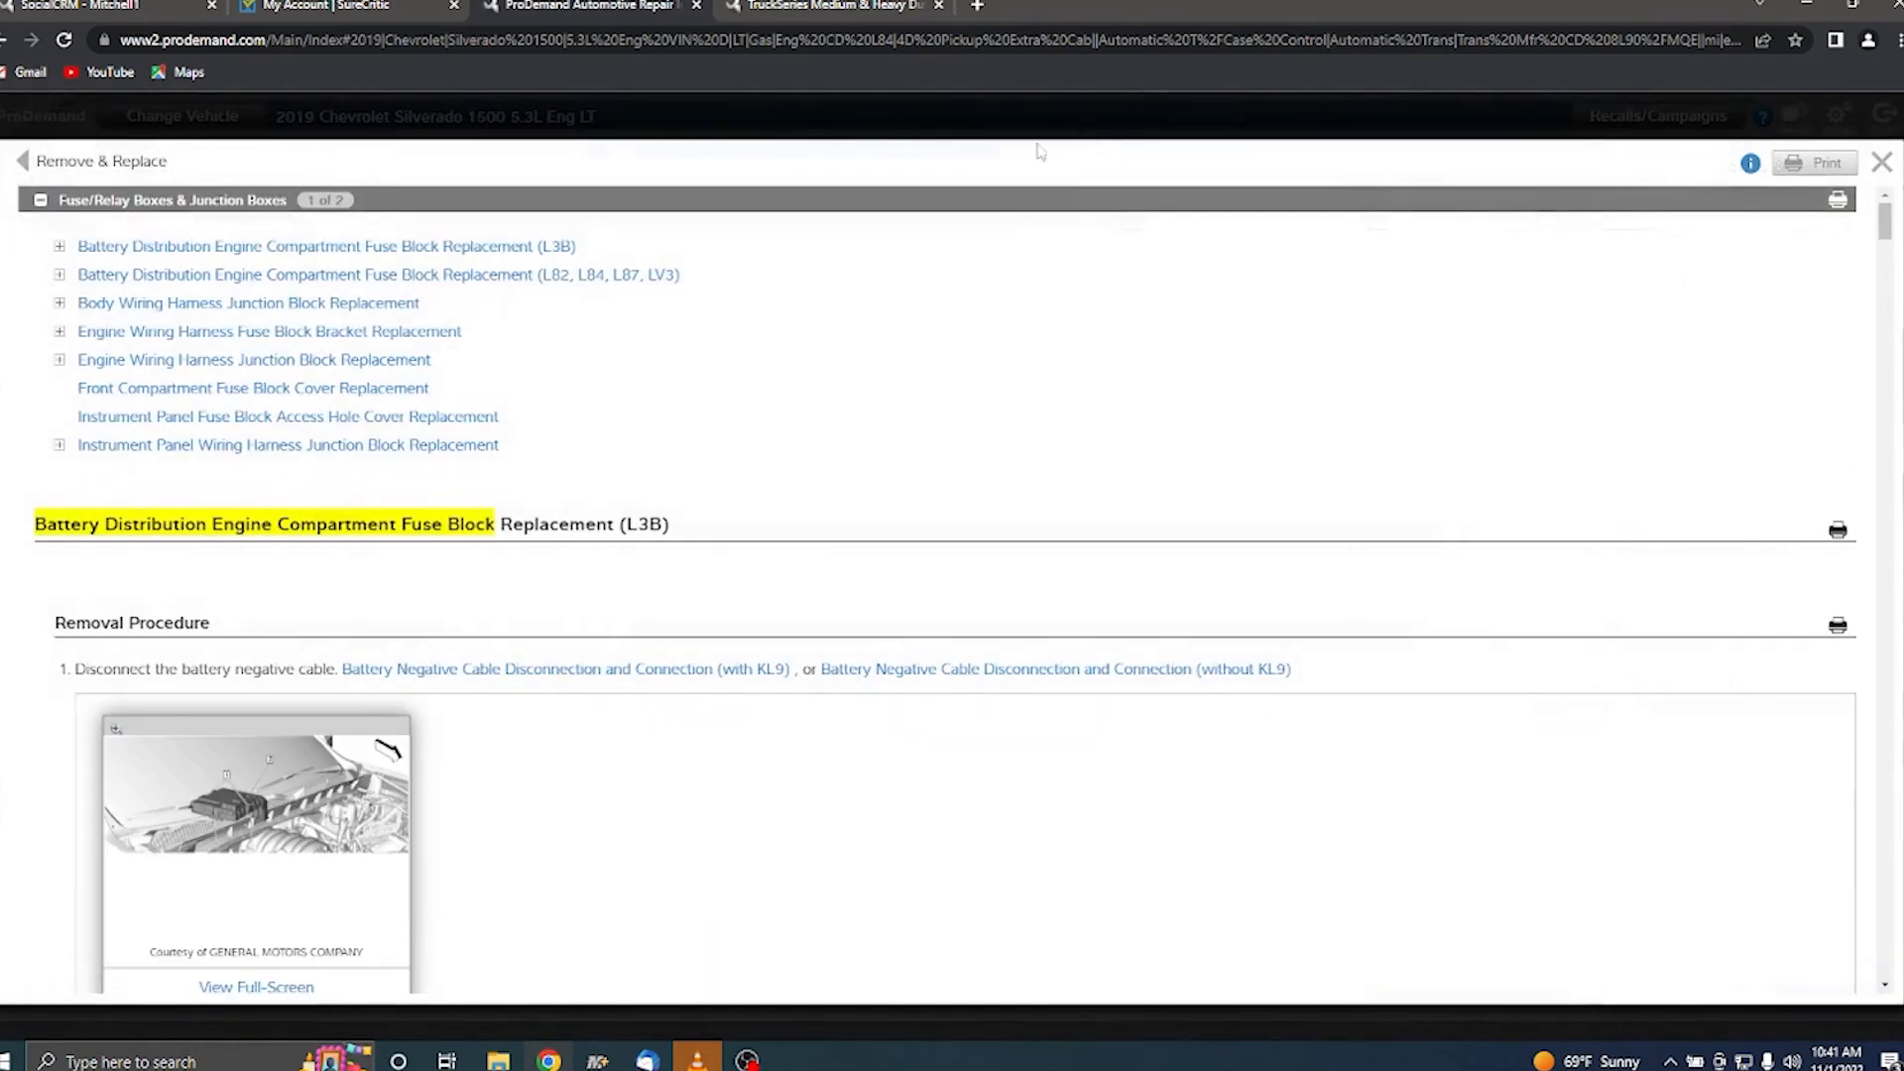